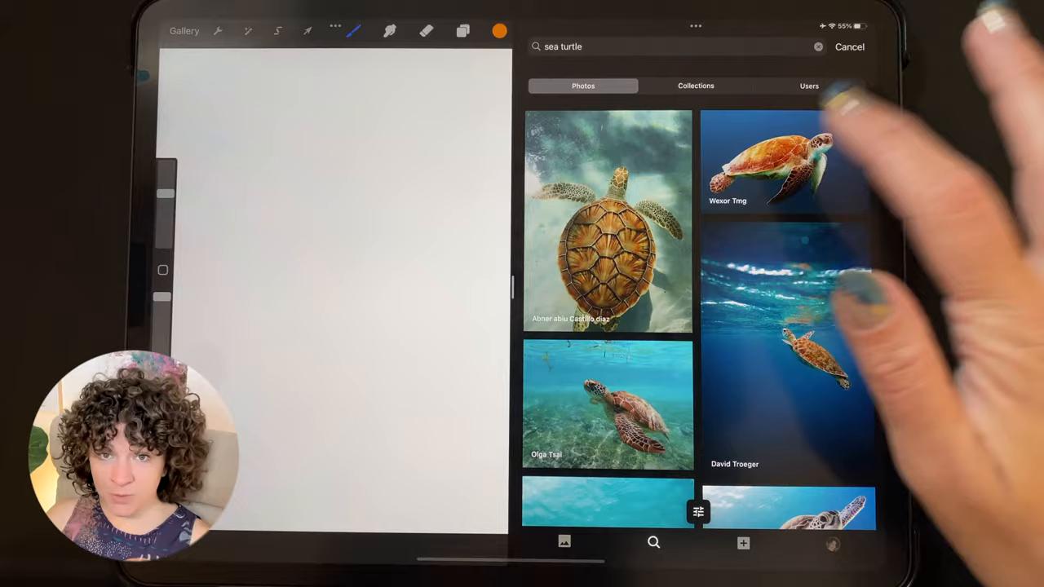
Step: Search Unsplash for 'sea turtle' photos to use as colour reference
click(783, 155)
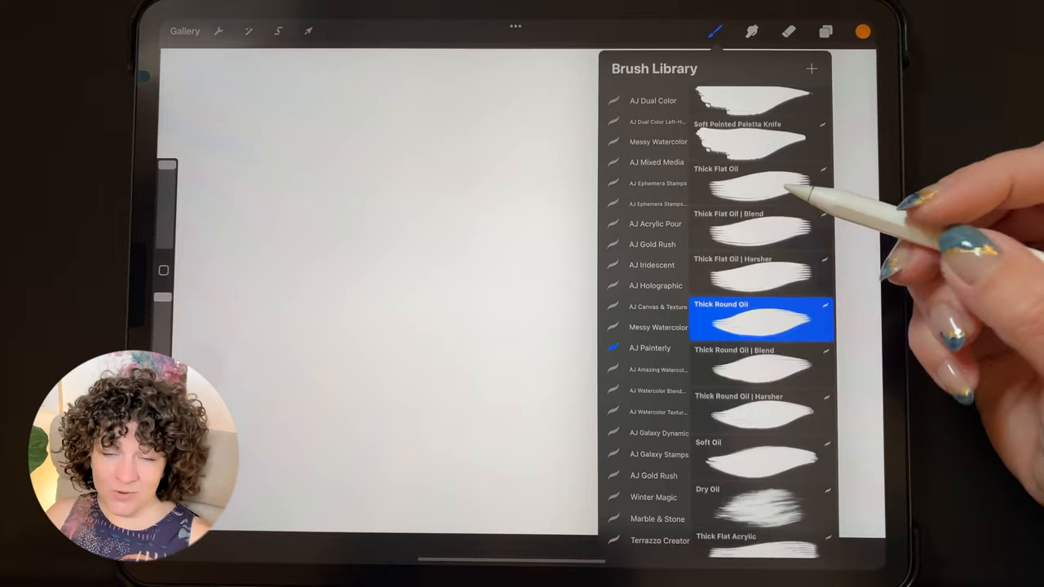
Step: Keep the Thick Round Oil brush and pick a green from the Sea Turtle palette
scroll(down, 3)
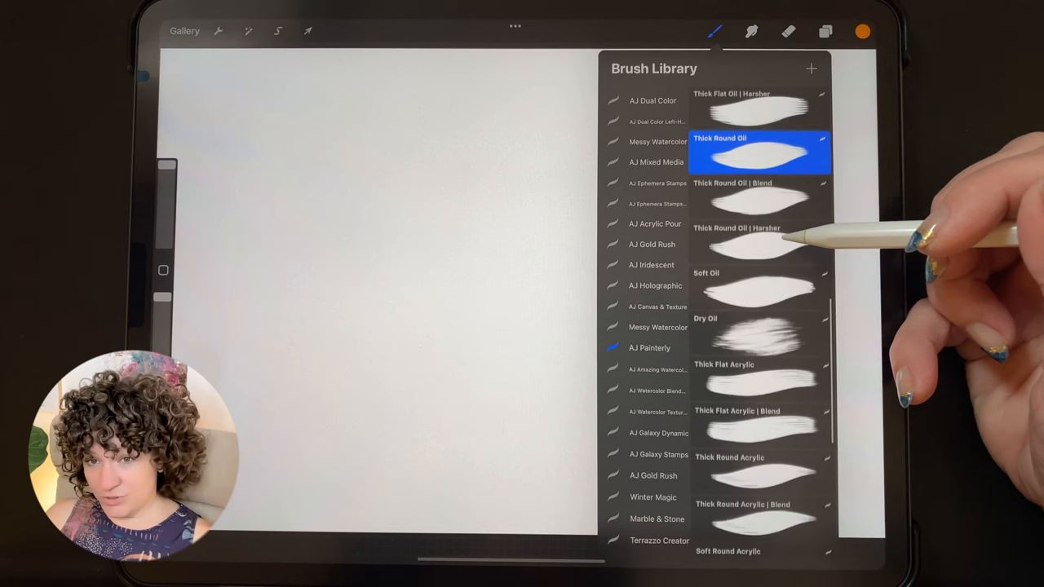
scroll(down, 3)
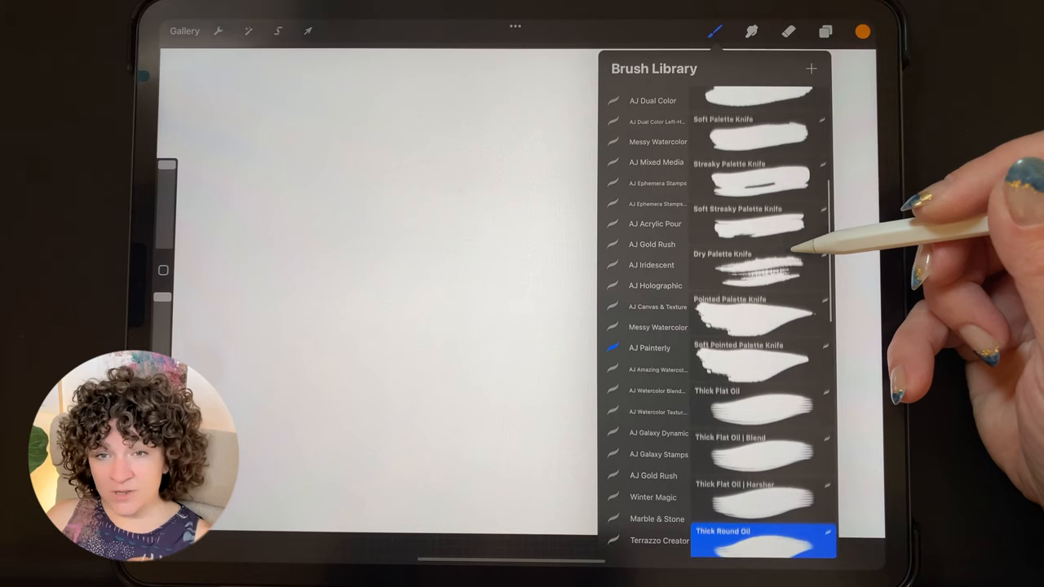
click(861, 31)
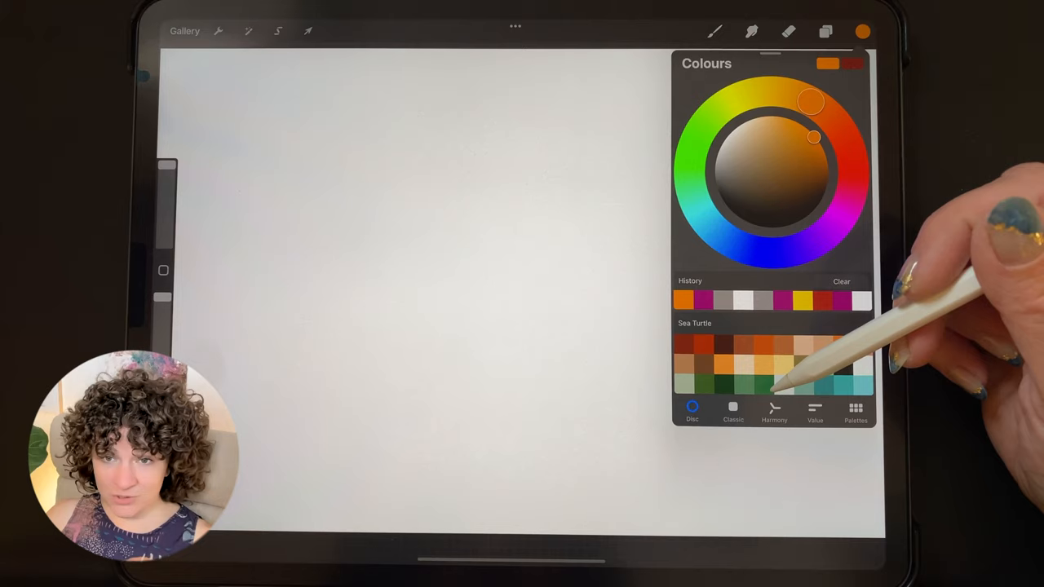
click(714, 31)
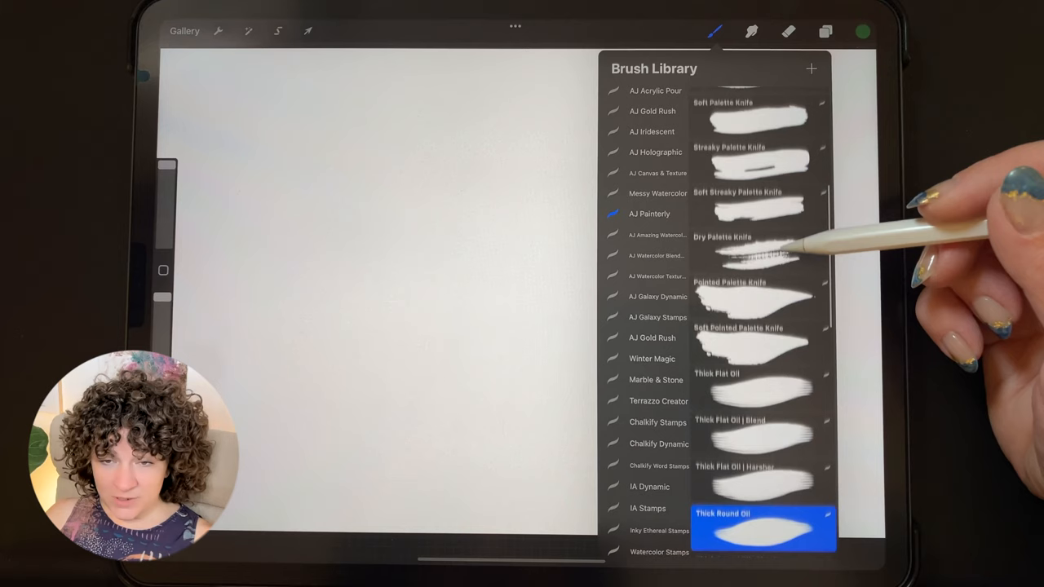
Step: Paint loose green then teal oil strokes in a band across the canvas centre
click(758, 229)
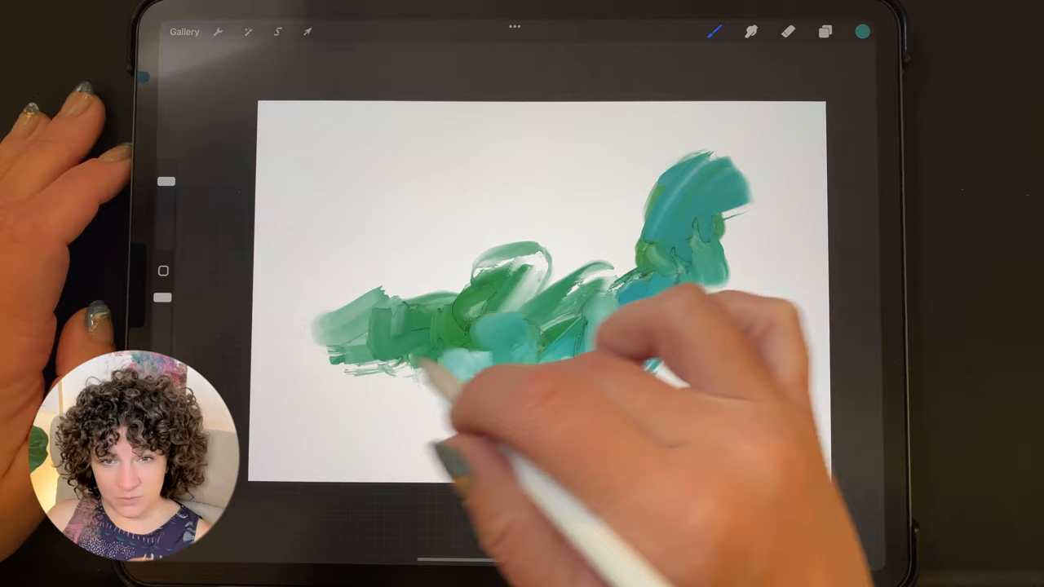
click(862, 34)
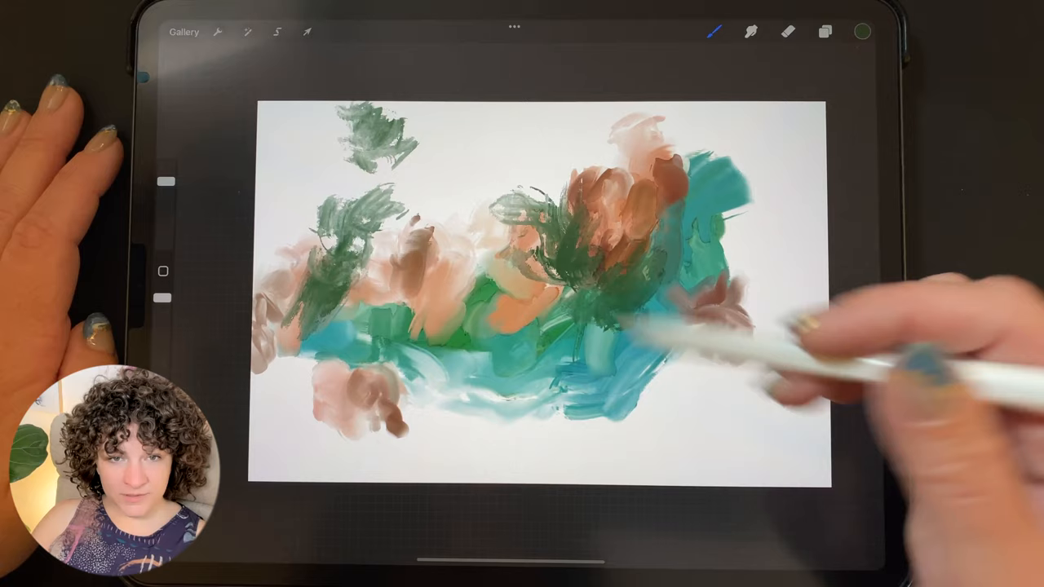
Step: Paint dark green feathery texture over the peach and brown patches
click(862, 32)
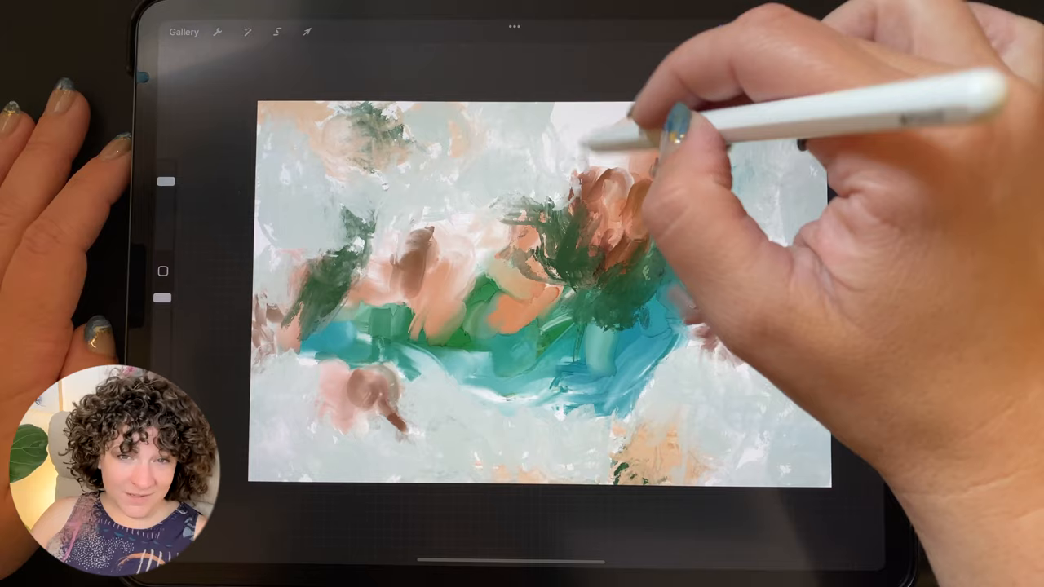
Step: Cover the white background with pale mint strokes around the central band
click(861, 32)
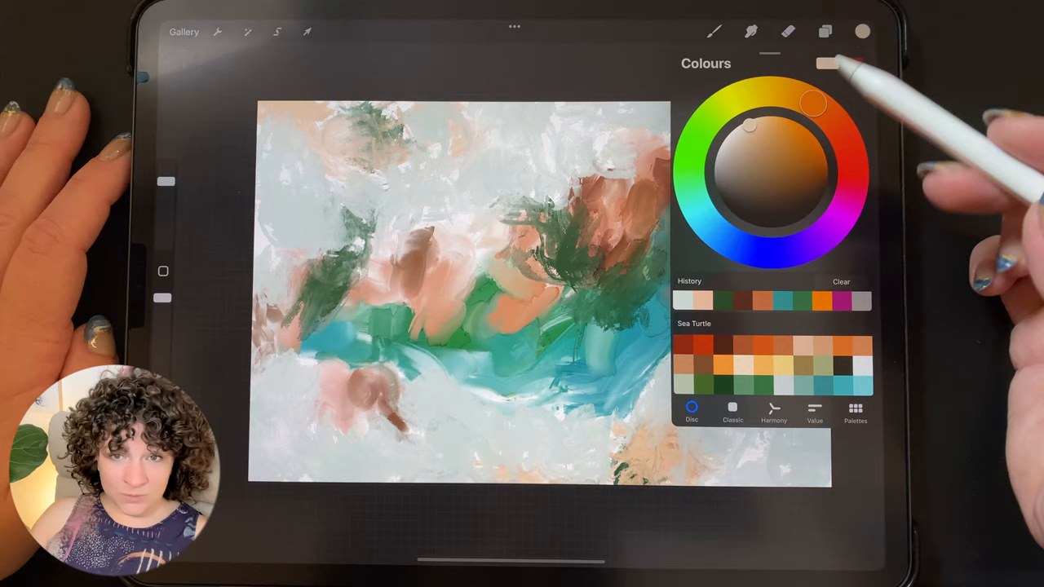
Step: Choose a teal and sweep broad palette-knife strokes through the middle
click(862, 31)
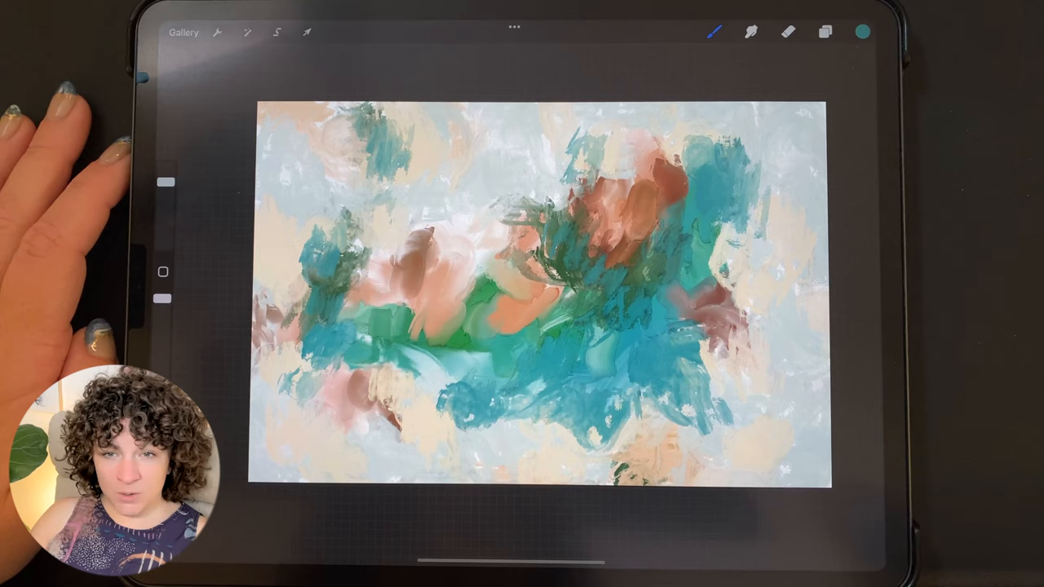
Step: Layer curly teal, light aqua and peach strokes over the centre and right side
click(714, 33)
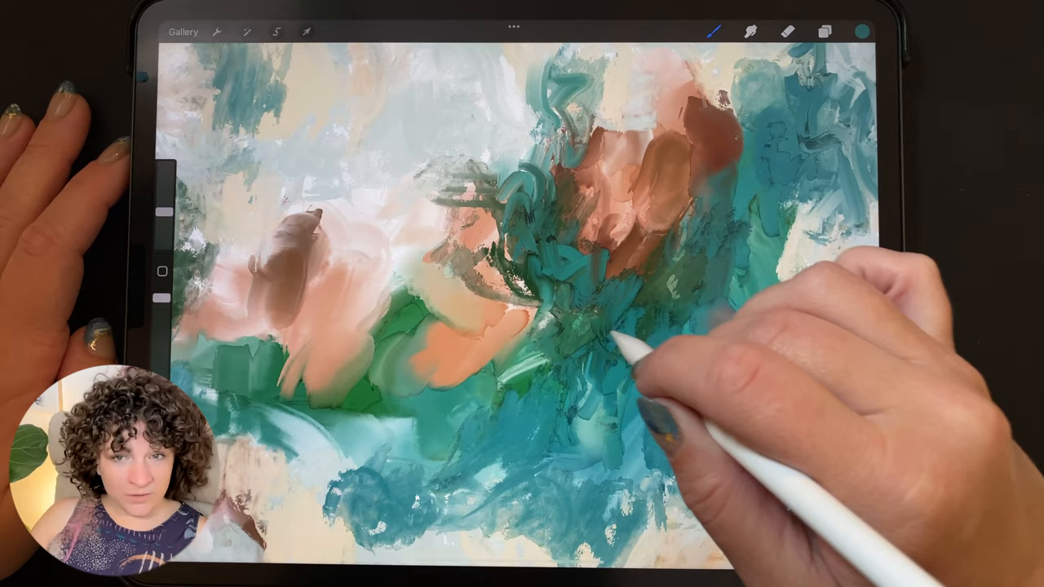
click(861, 32)
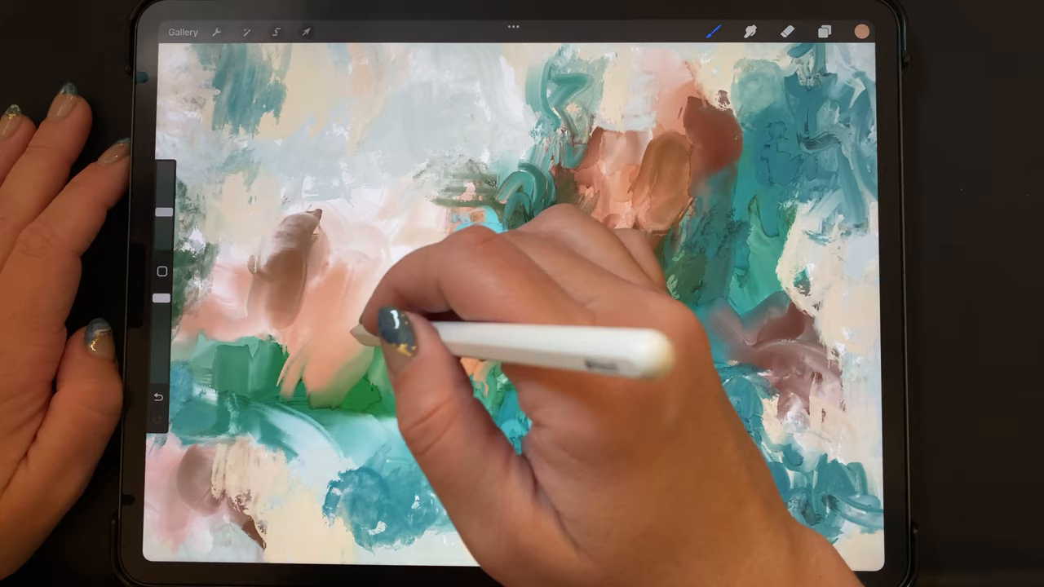
click(862, 31)
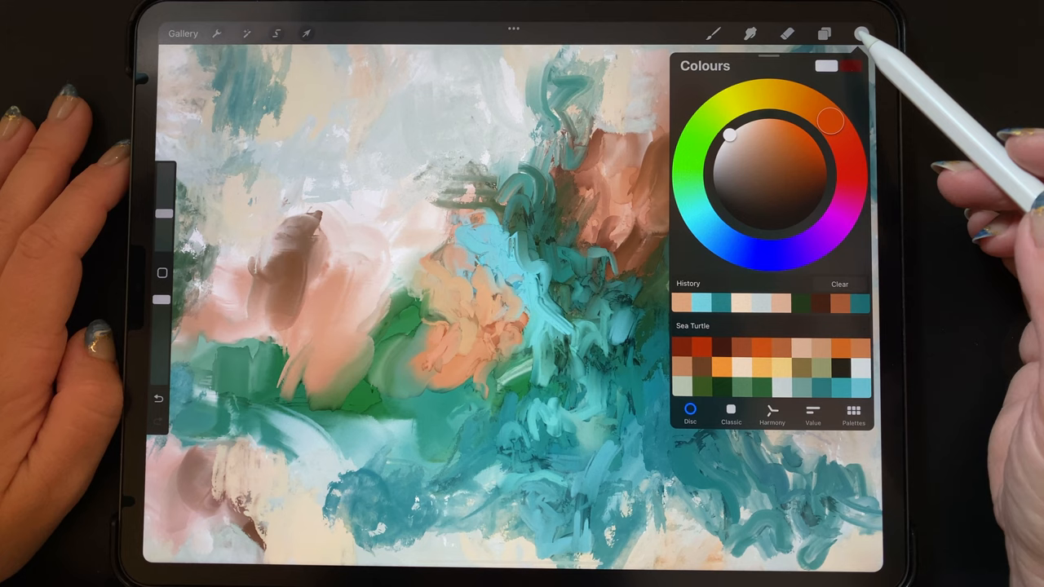
Step: Switch to white and paint textured strokes to break up the teal areas
click(713, 33)
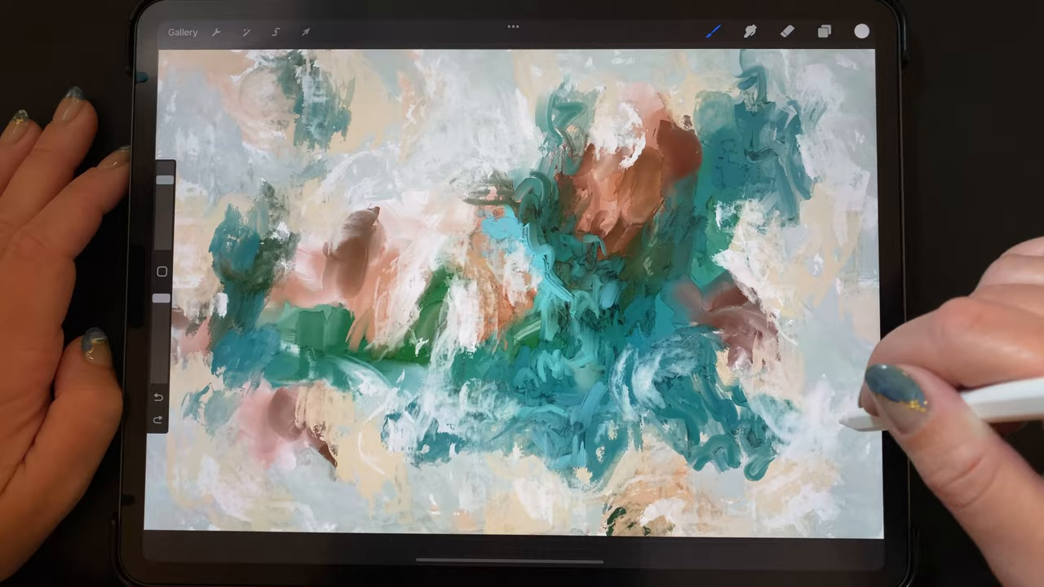
Step: Dab clusters of dark-brown spots at the left, lower left and right
click(862, 31)
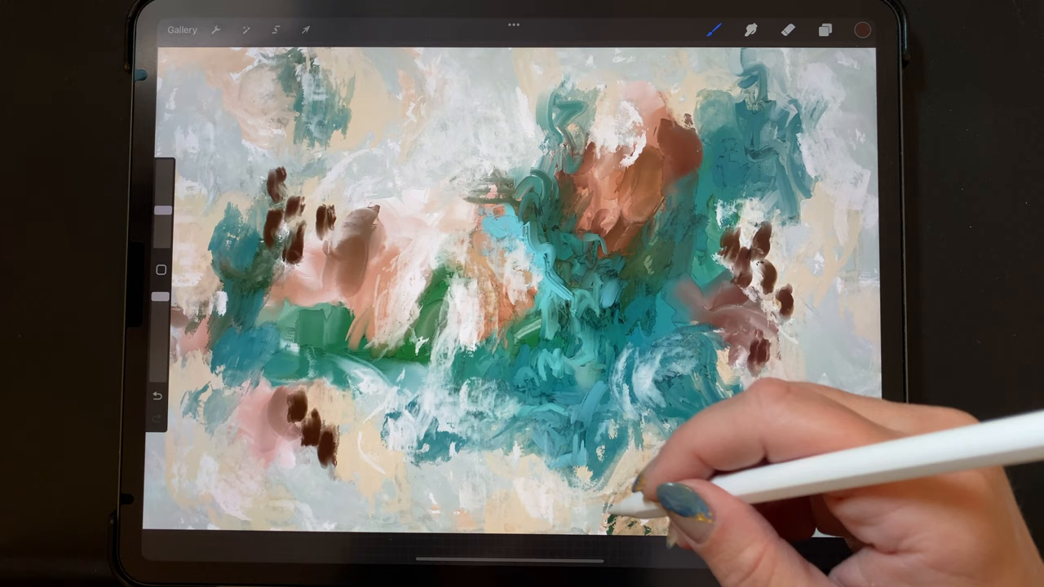
click(715, 31)
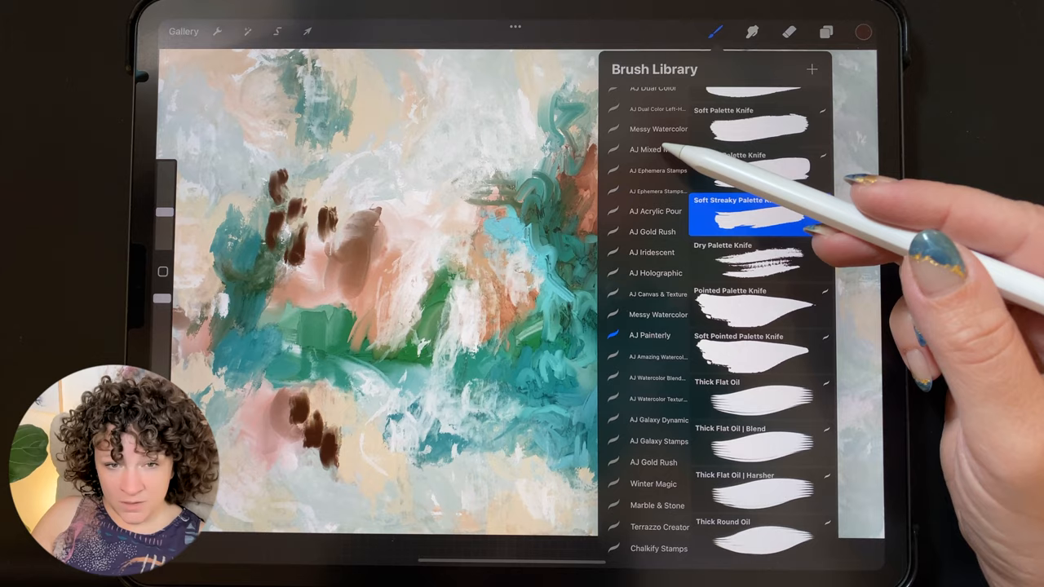
Step: Browse the AJ Mixed Media set's stitch and textured brushes
click(656, 149)
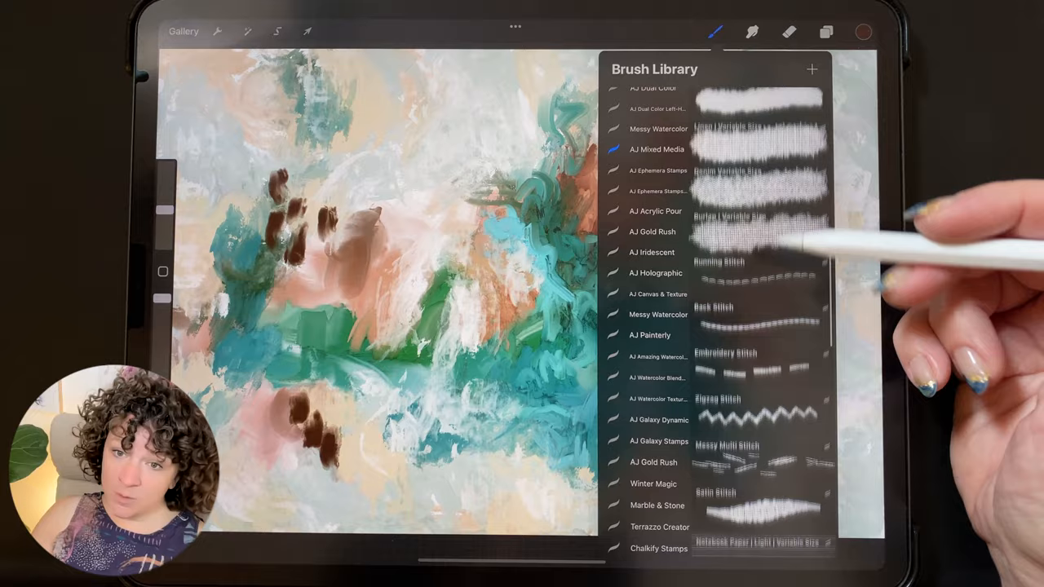
scroll(down, 3)
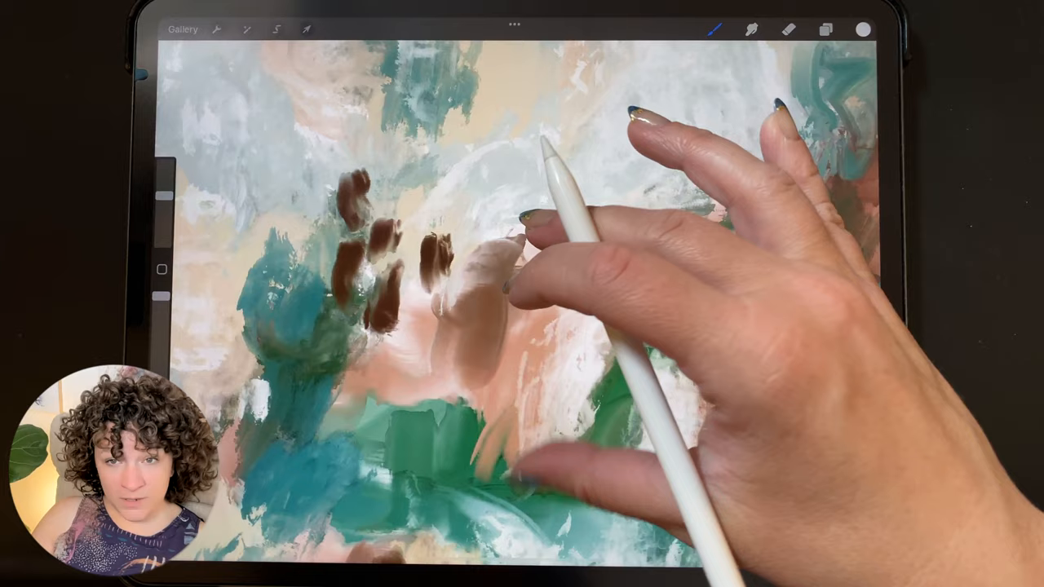
Step: Dab dark brown spots onto the peach area at the left of the painting
click(825, 29)
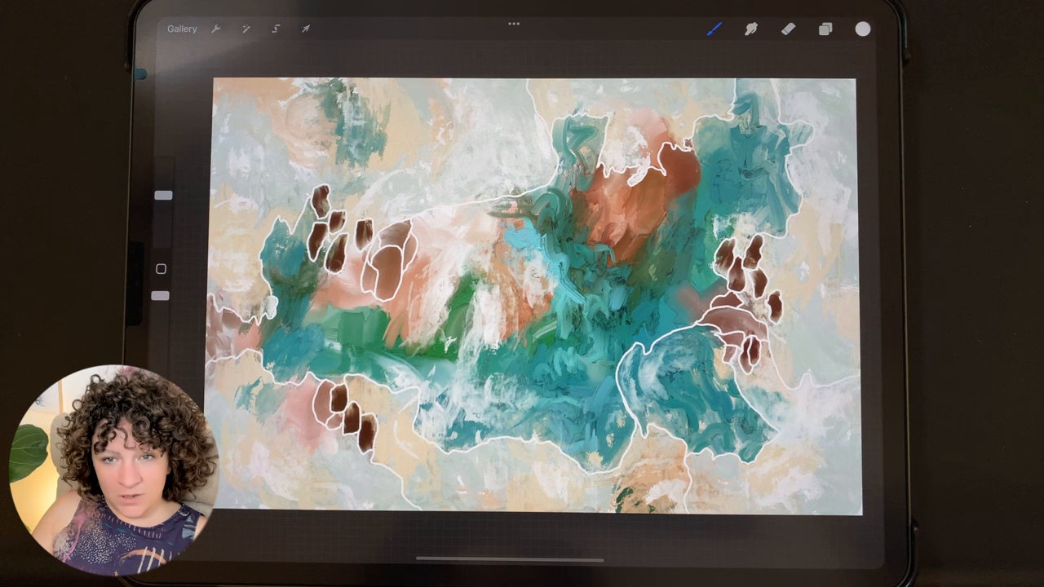
Step: Pick a rust-orange swatch from the Sea Turtle palette and choose a brush from the Brush Library
click(862, 30)
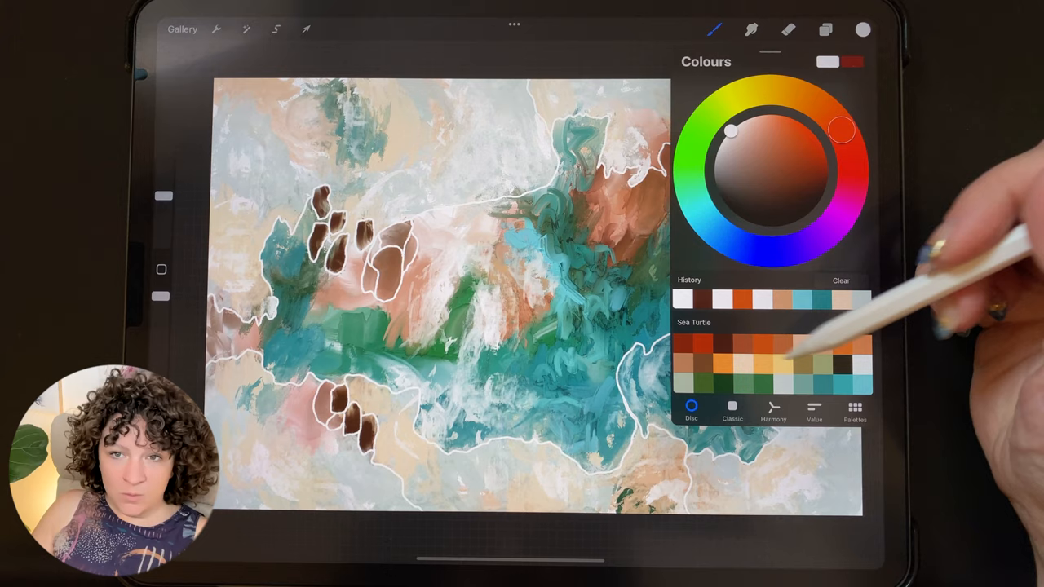
click(714, 30)
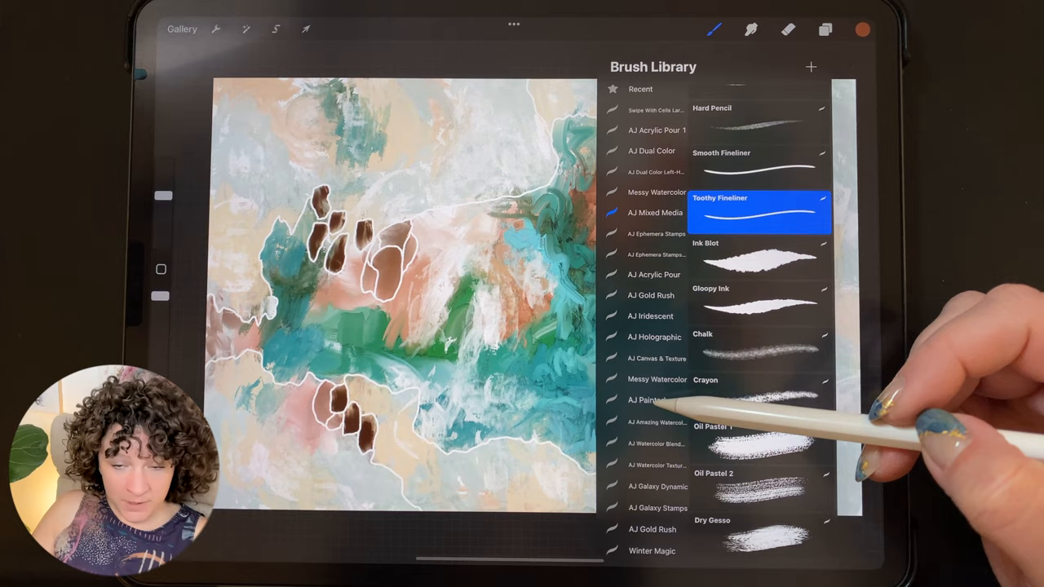
scroll(down, 3)
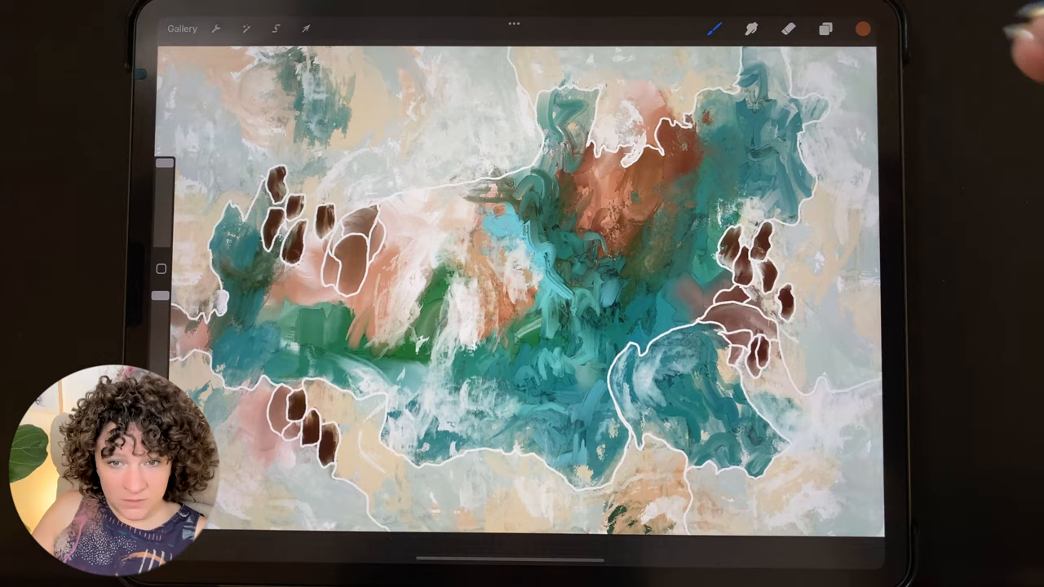
Step: Paint dark brown textured strokes with the painterly brush over the rusty centre as a focal point
click(862, 30)
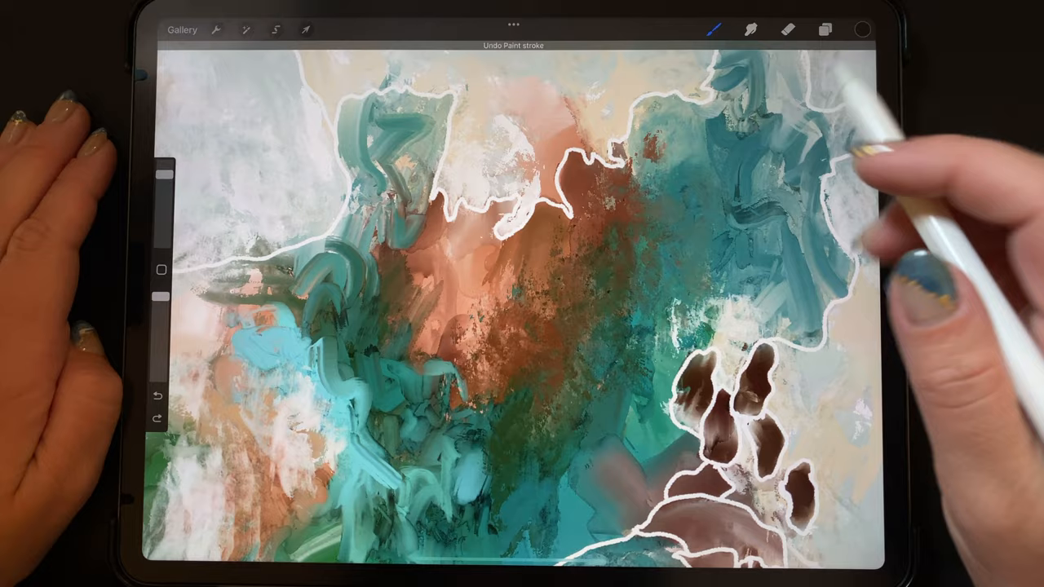
click(713, 30)
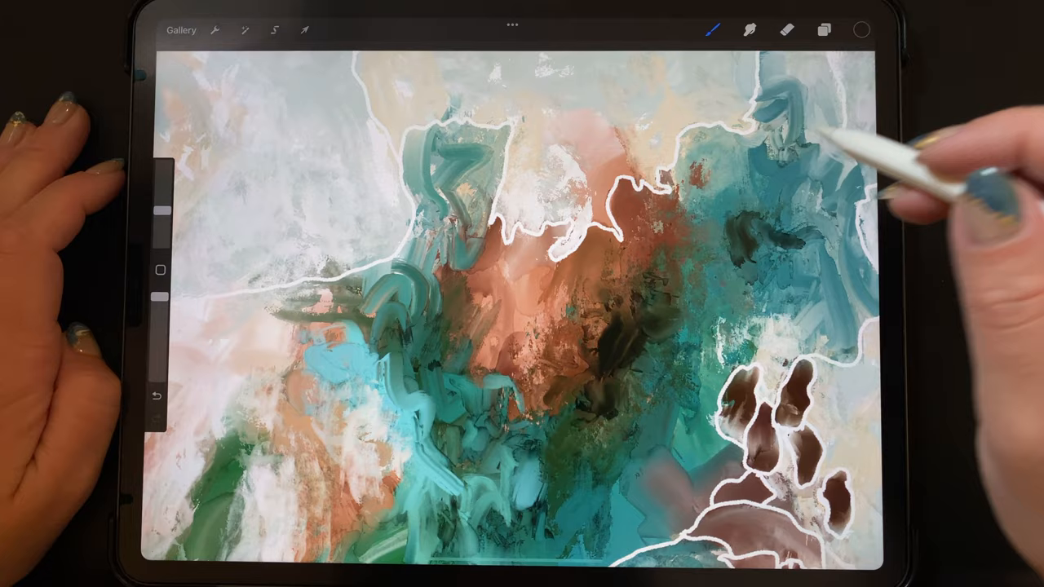
click(714, 30)
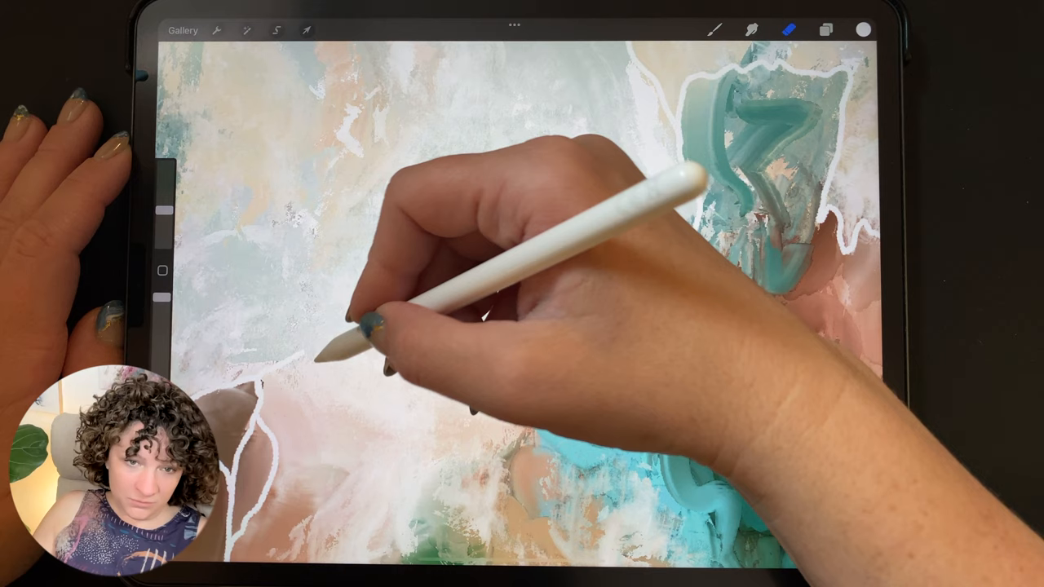
Step: Select the Super Dry brush from the AJ Painterly set after erasing the upper-left area
click(715, 30)
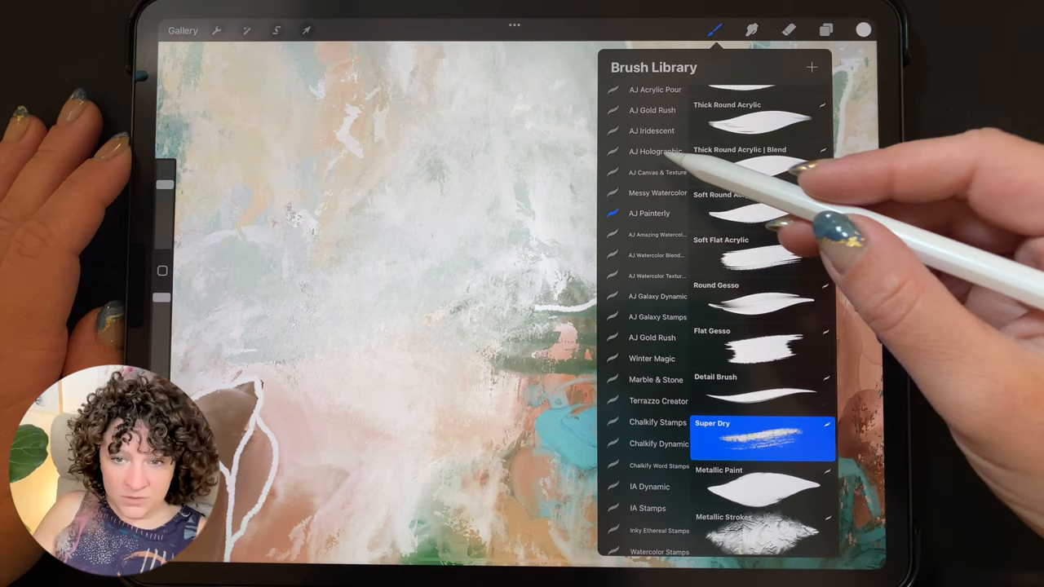